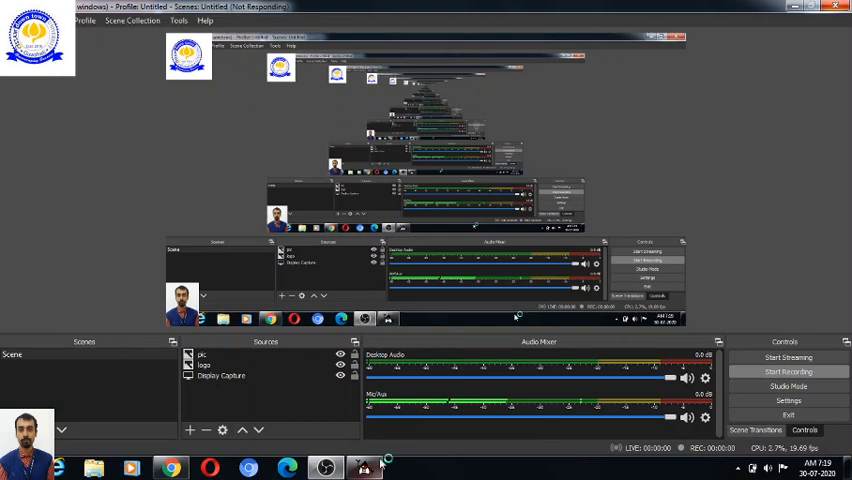
mouse_move(378, 466)
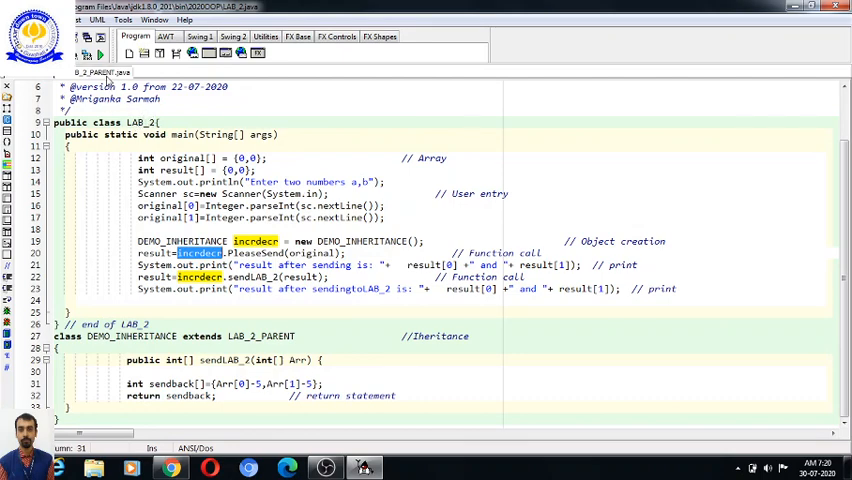
Bring up LAB_2_PARENT.java and highlight the class keyword in the parent declaration.
left_click(100, 72)
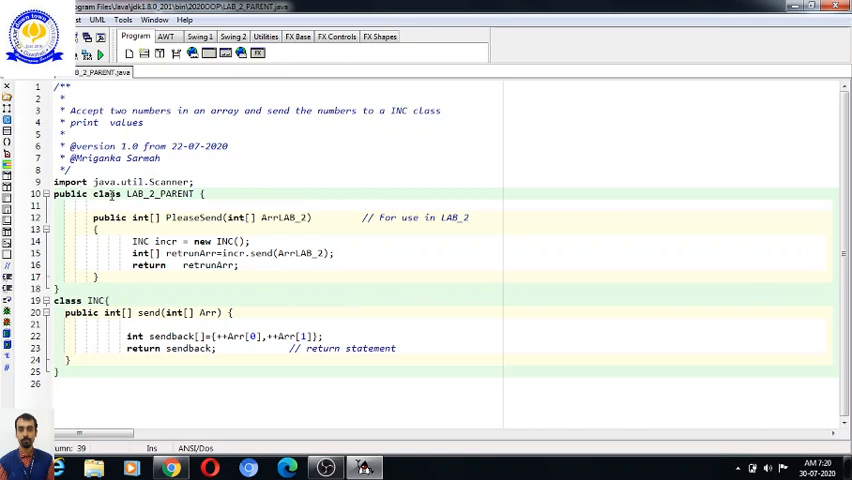
left_click(112, 194)
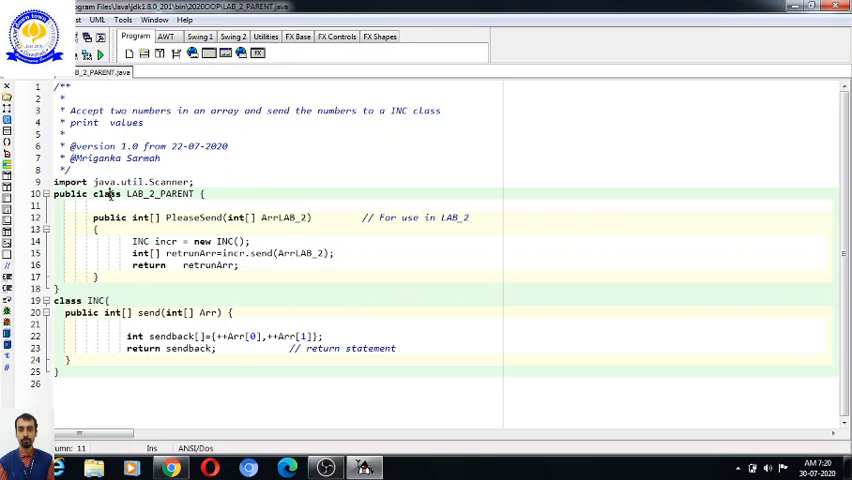
double_click(108, 194)
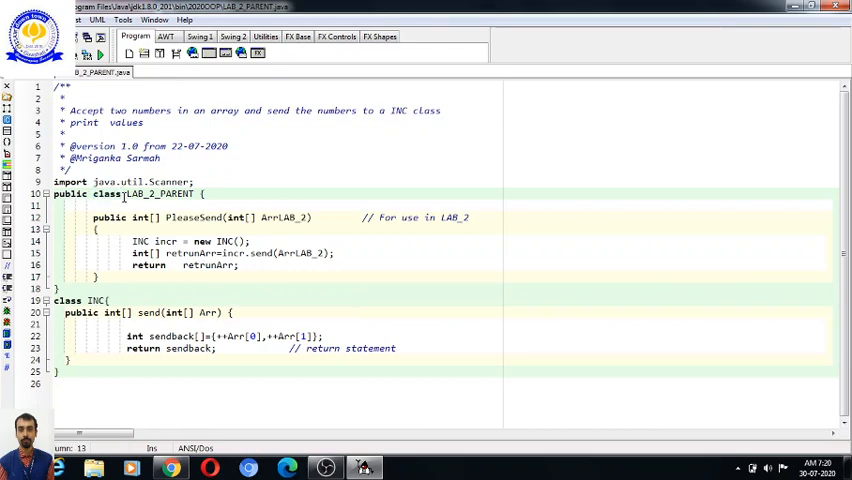
double_click(106, 194)
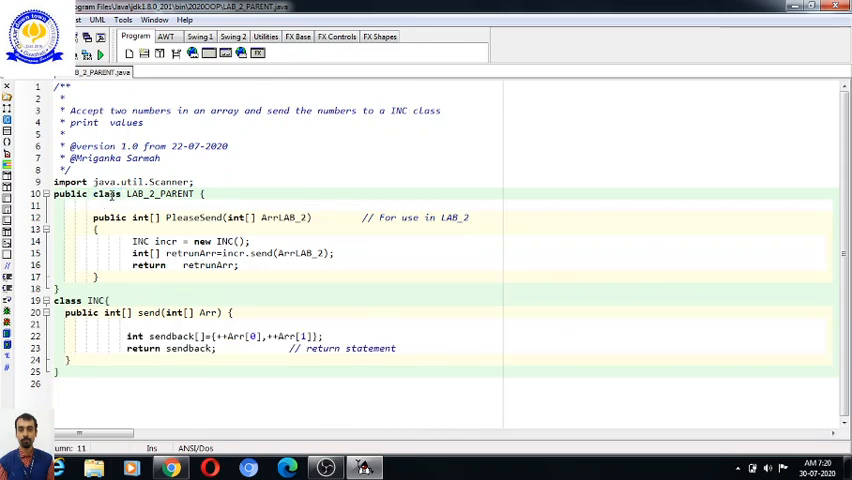
double_click(108, 192)
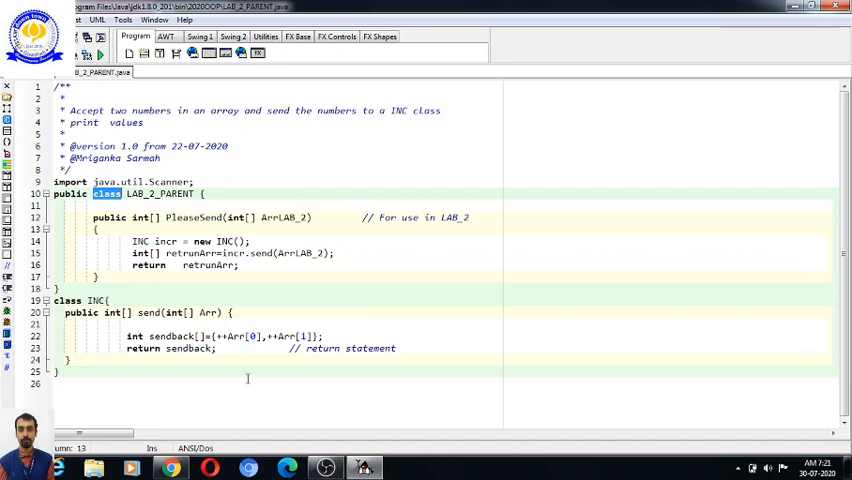
mouse_move(260, 228)
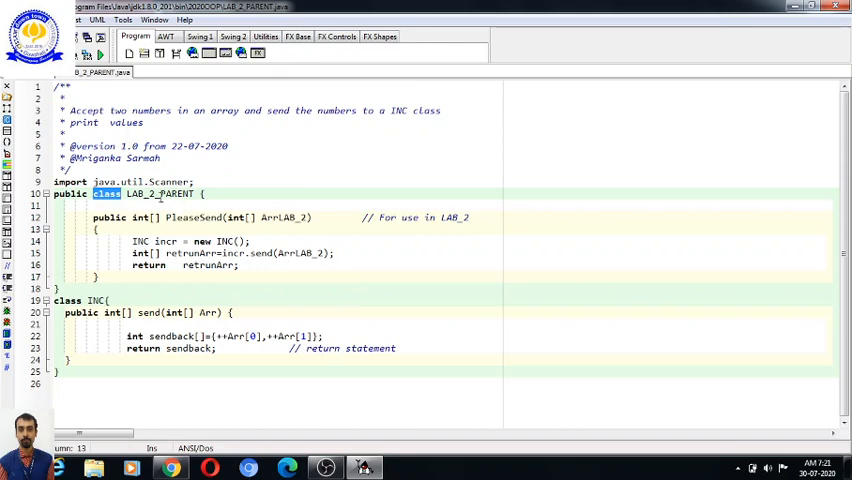
Highlight the LAB_2_PARENT class name, the send method in INC, then LAB_2_PARENT again.
double_click(160, 194)
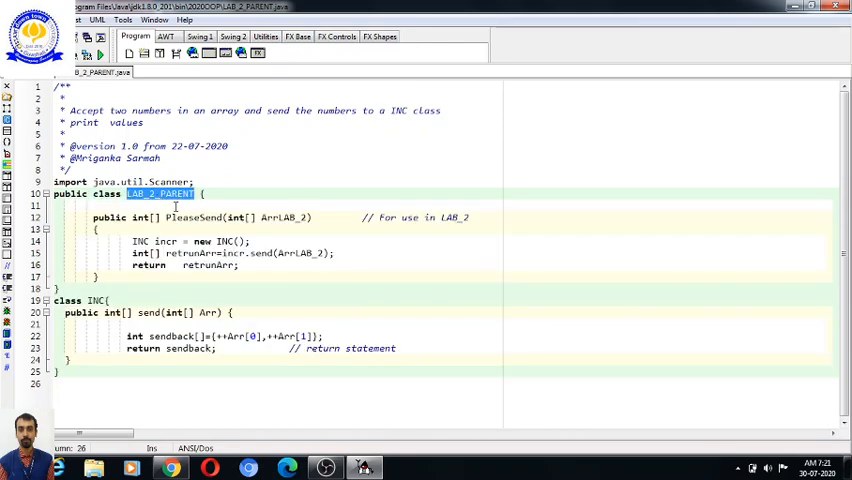
double_click(192, 216)
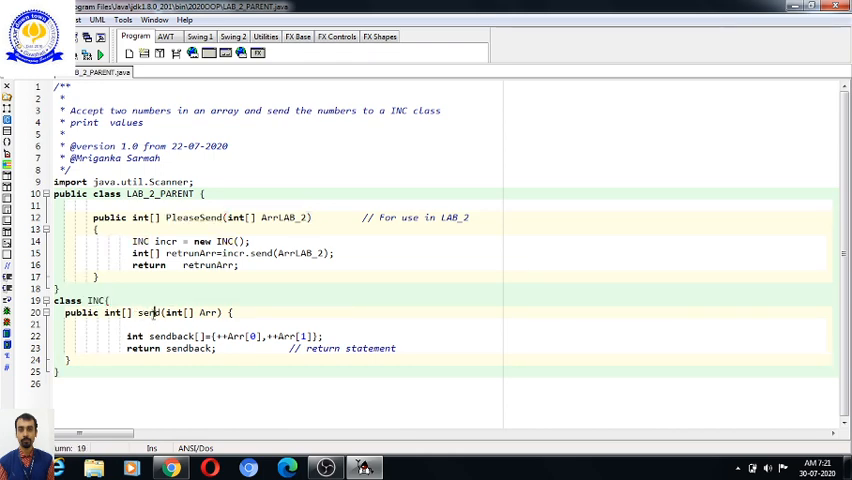
double_click(144, 312)
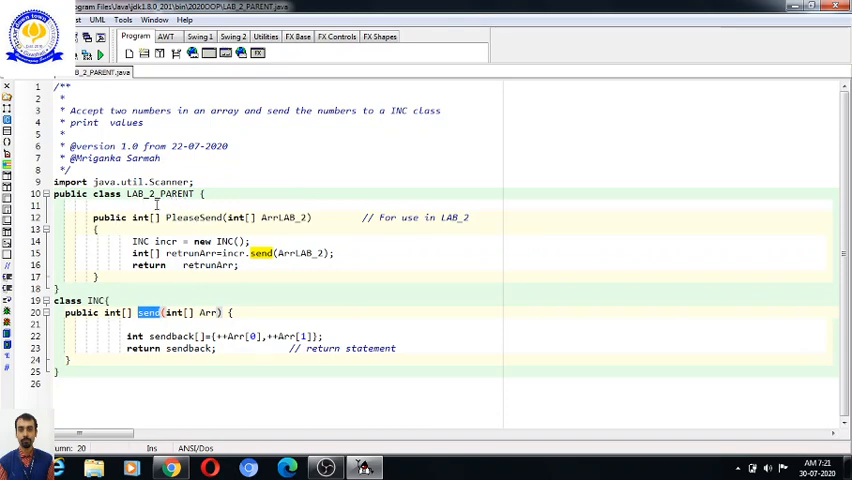
double_click(160, 192)
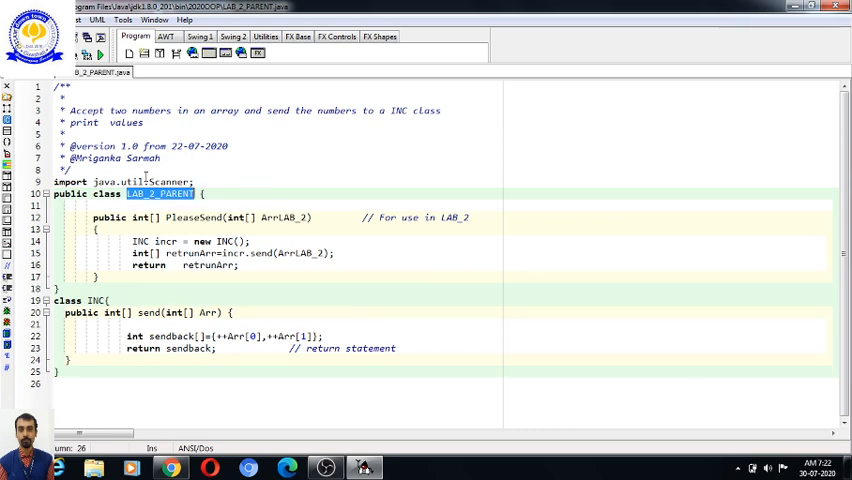
mouse_move(150, 176)
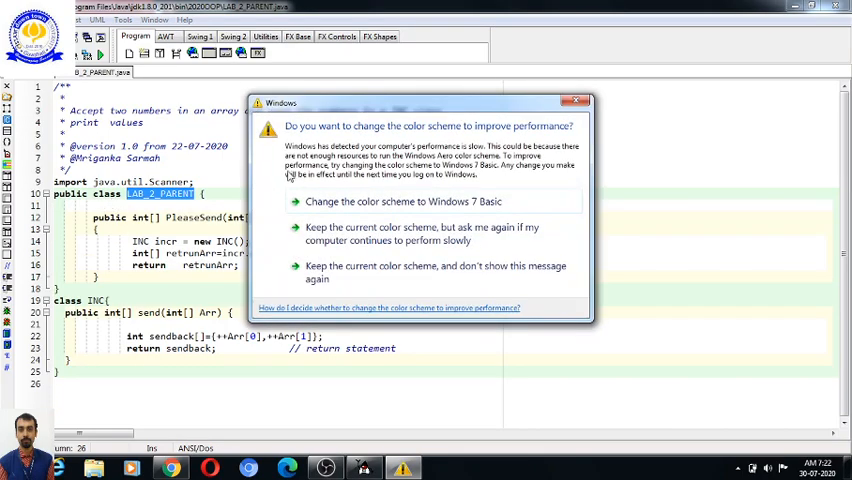
Keep the current Windows colour scheme so the code is fully visible again.
left_click(576, 100)
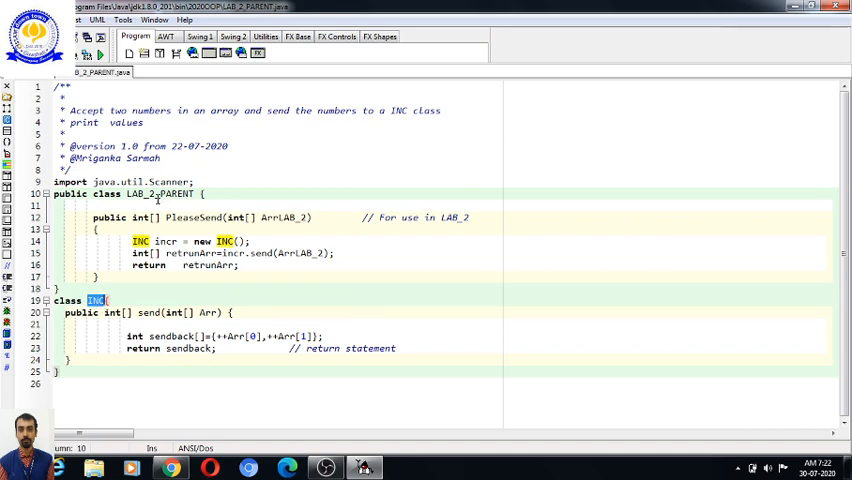
double_click(160, 194)
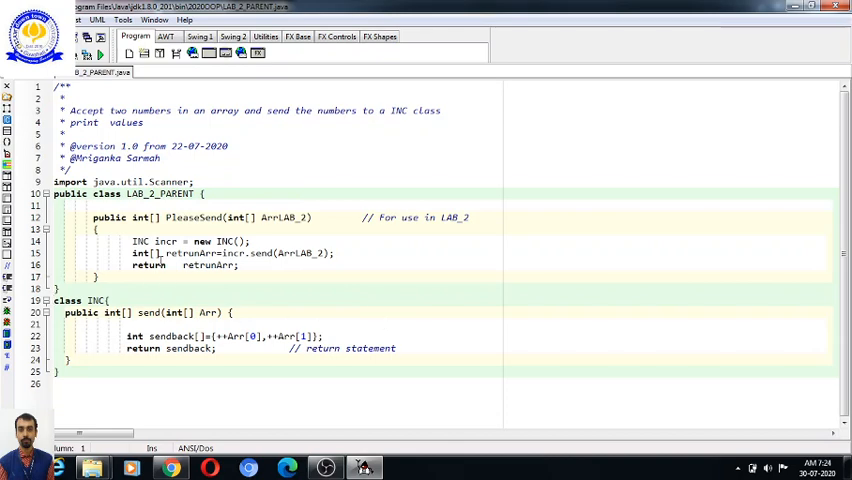
double_click(70, 192)
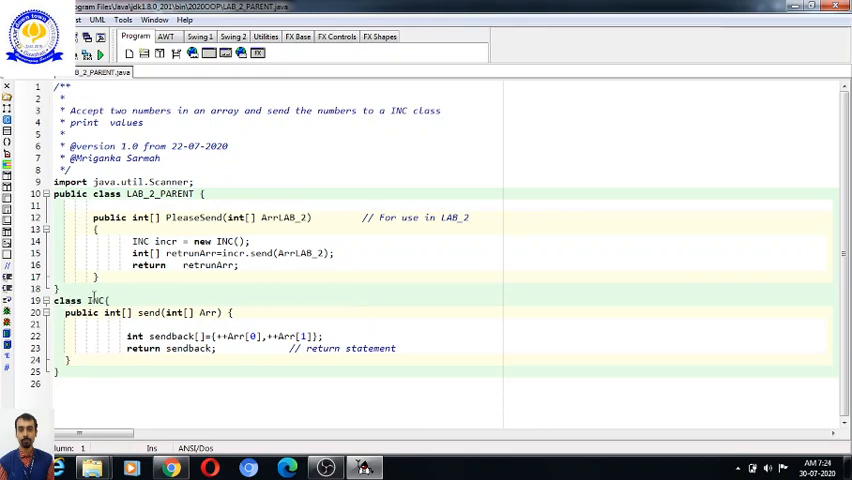
double_click(96, 300)
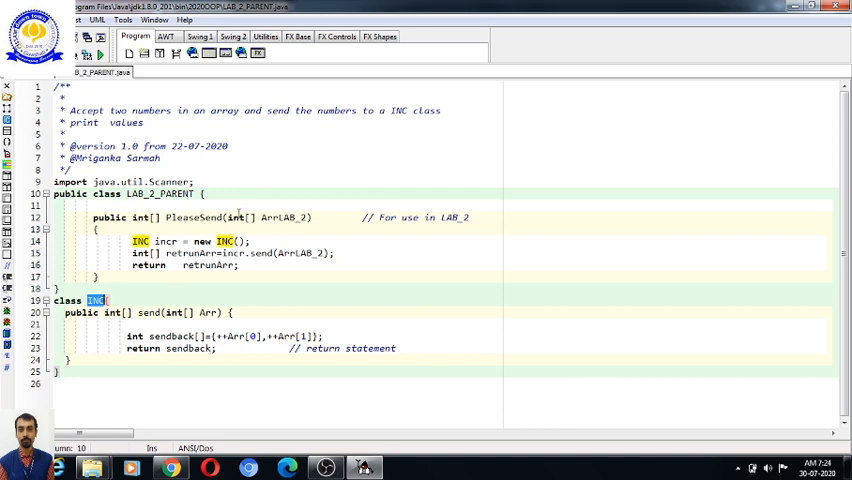